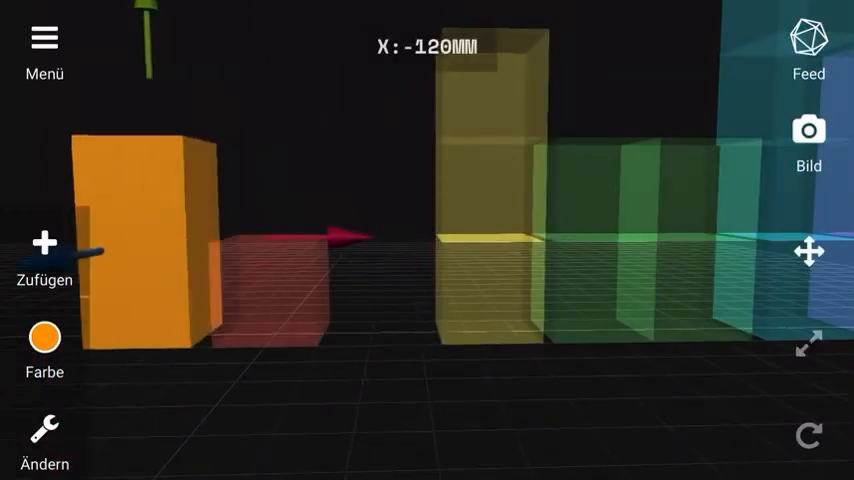
# Step: Turn the pink piece into a long bar floating above the cube stacks
pyautogui.click(45, 440)
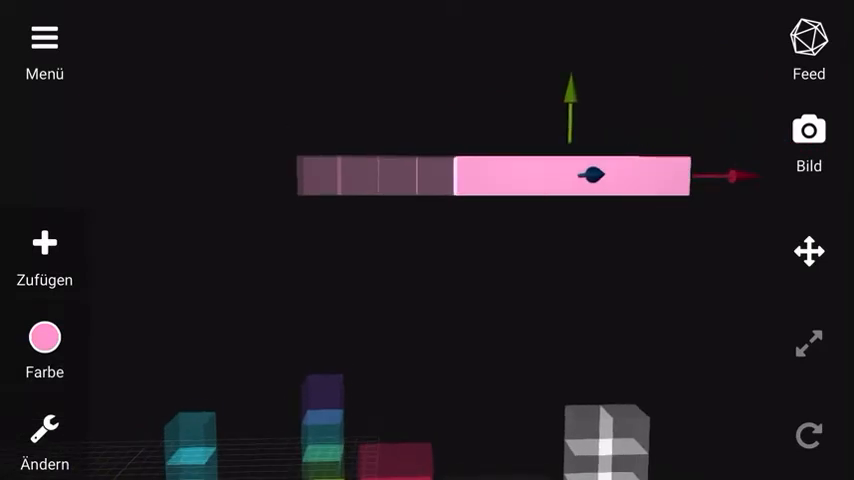
# Step: Recolour the floating bar white, then shift a piece horizontally beside the stacks
pyautogui.click(44, 347)
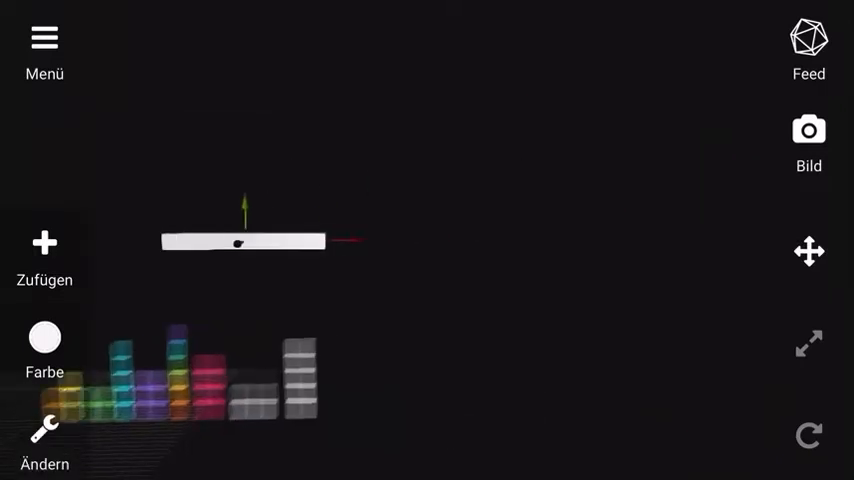
pyautogui.moveTo(240, 240); pyautogui.dragTo(660, 235)
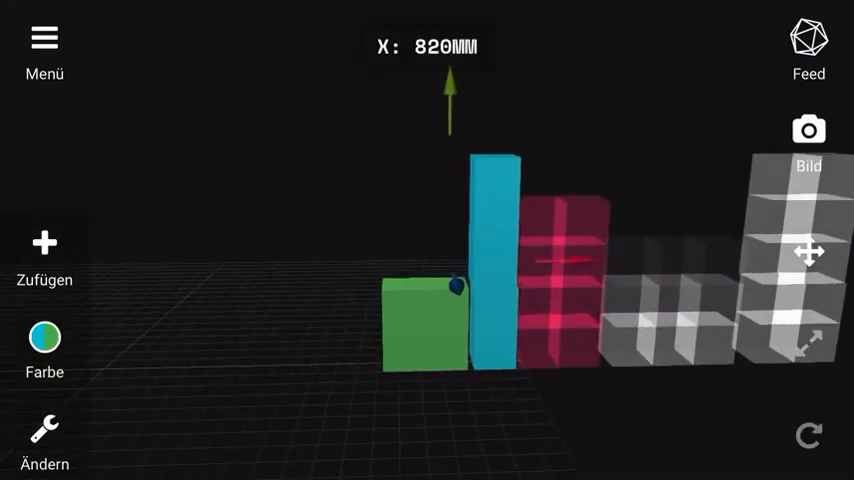
pyautogui.click(45, 440)
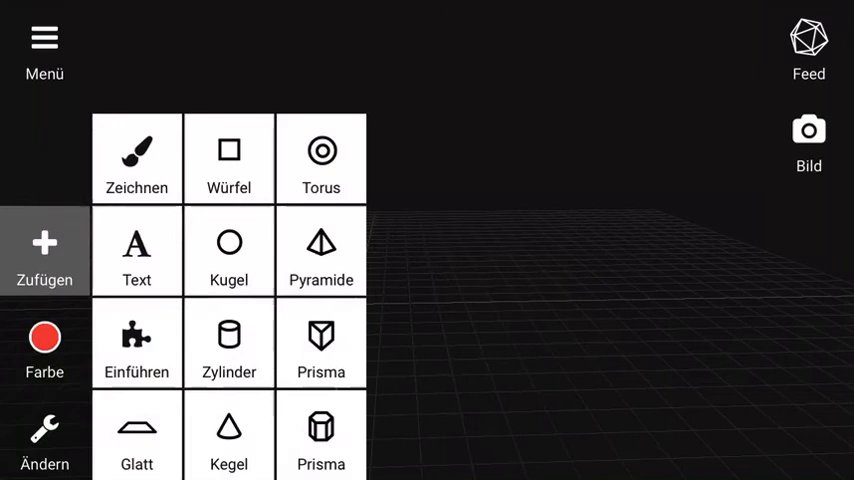
# Step: Add a red cube to the empty grid and open its colour palette
pyautogui.click(229, 158)
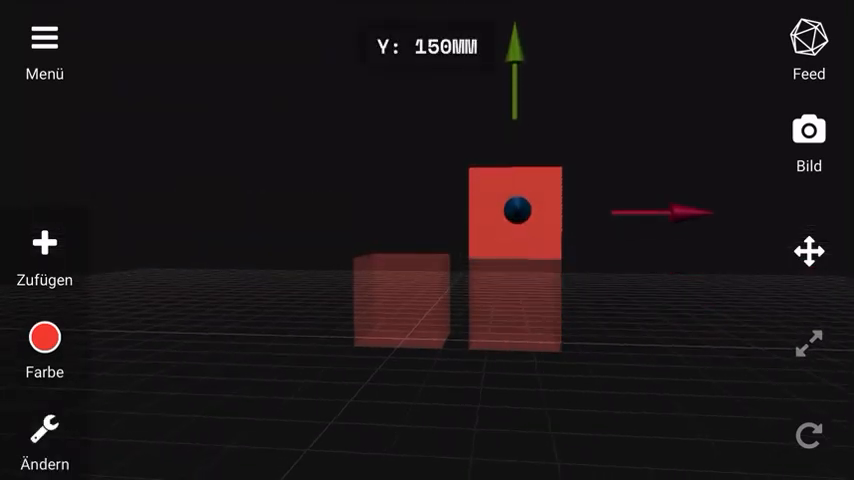
pyautogui.click(44, 345)
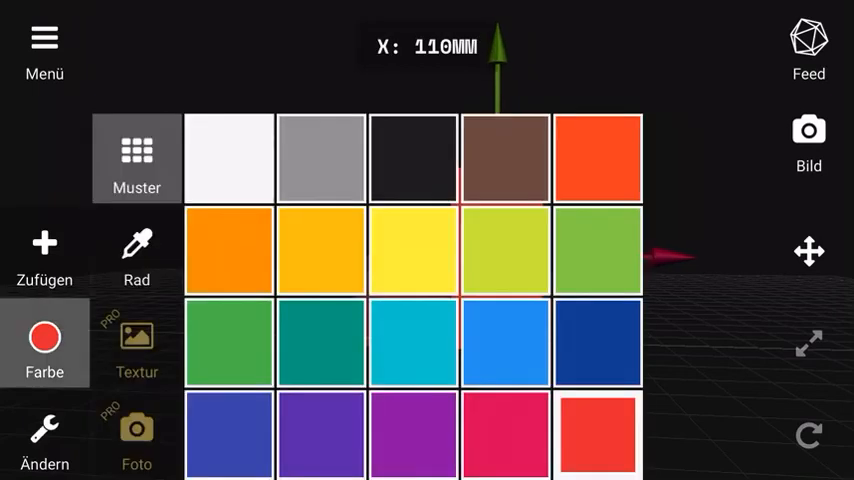